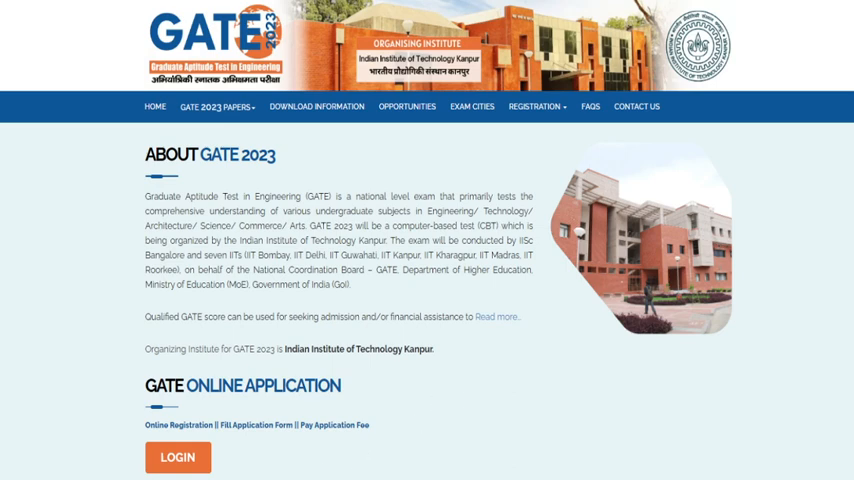
{"action": "mouse_move", "coordinate": [528, 392]}
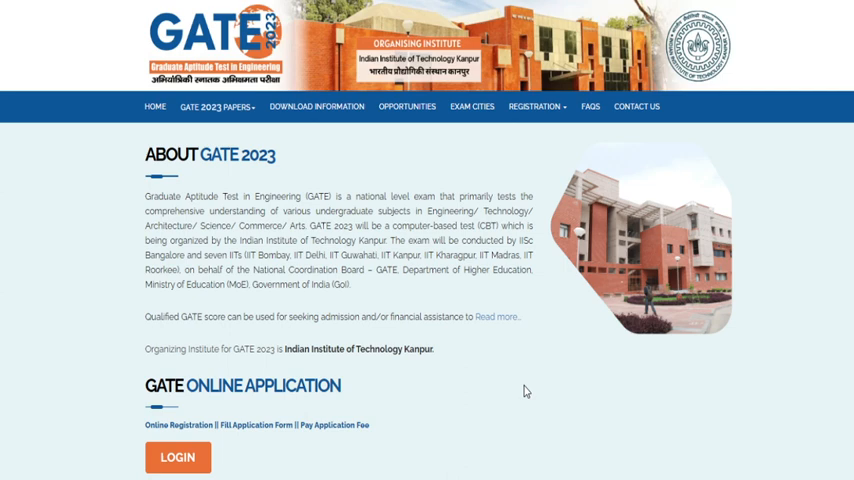
Scroll down through the revised ICMR-JRF-2022 answer key PDF before moving to the GATE 2022 site.
{"action": "scroll", "scroll_direction": "down", "scroll_amount": 3}
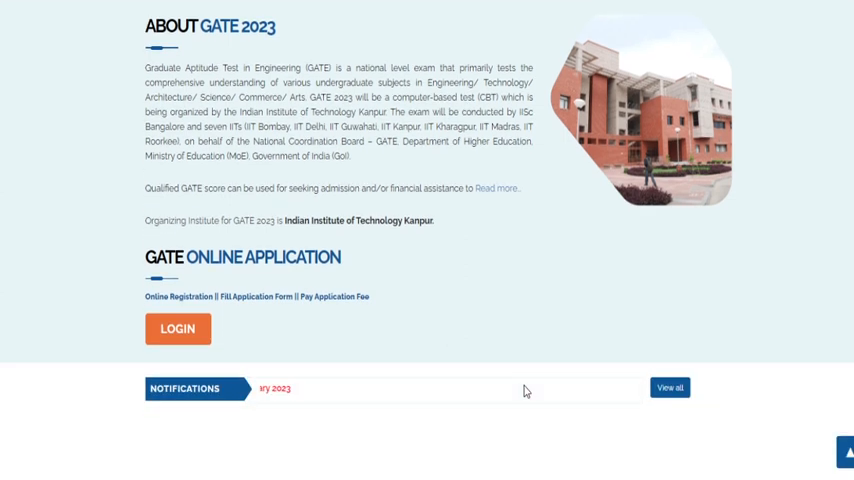
{"action": "scroll", "scroll_direction": "down", "scroll_amount": 3}
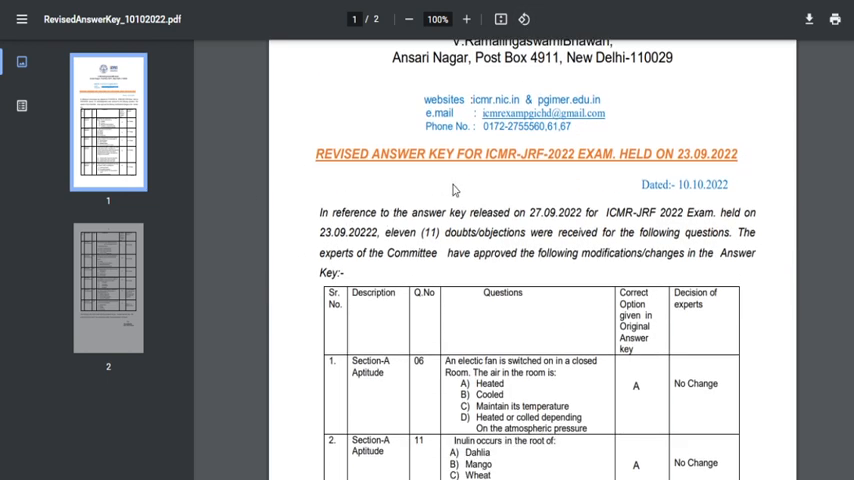
{"action": "scroll", "scroll_direction": "down", "scroll_amount": 3}
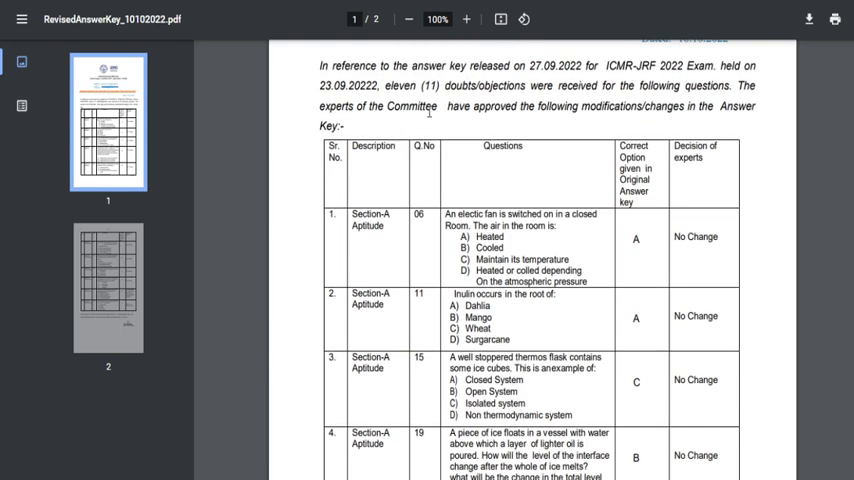
{"action": "scroll", "scroll_direction": "down", "scroll_amount": 3}
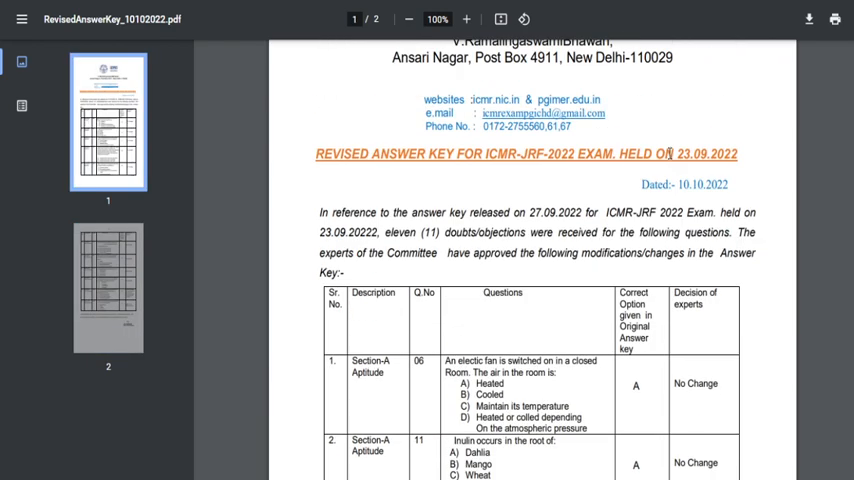
{"action": "scroll", "scroll_direction": "down", "scroll_amount": 3}
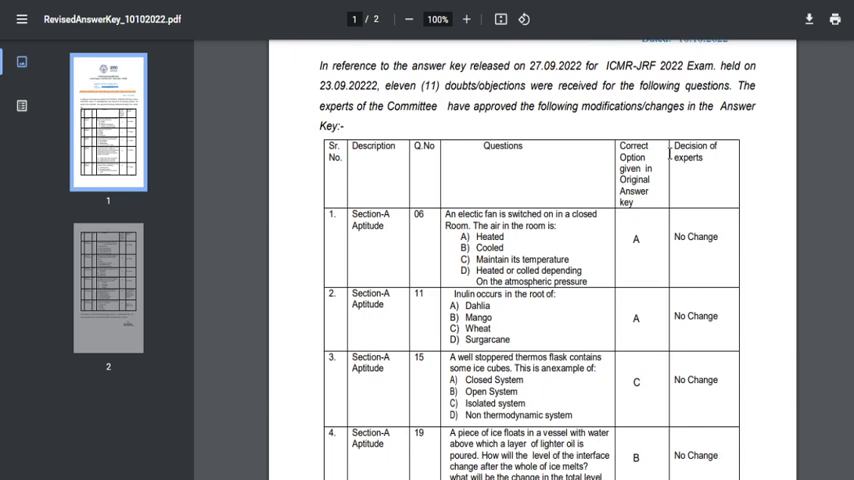
{"action": "scroll", "scroll_direction": "down", "scroll_amount": 3}
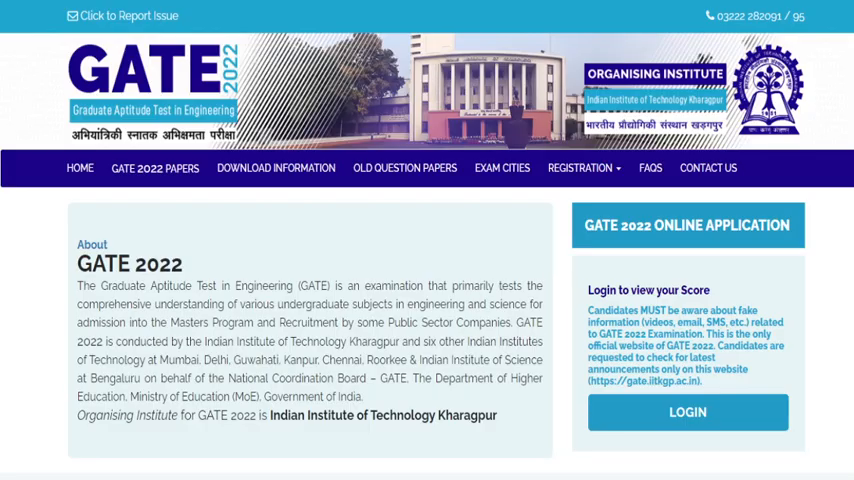
{"action": "scroll", "scroll_direction": "down", "scroll_amount": 3}
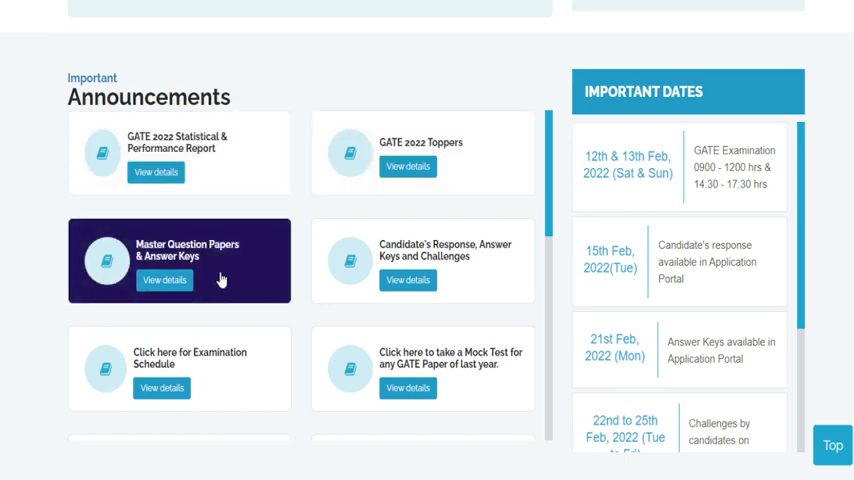
{"action": "mouse_move", "coordinate": [212, 274]}
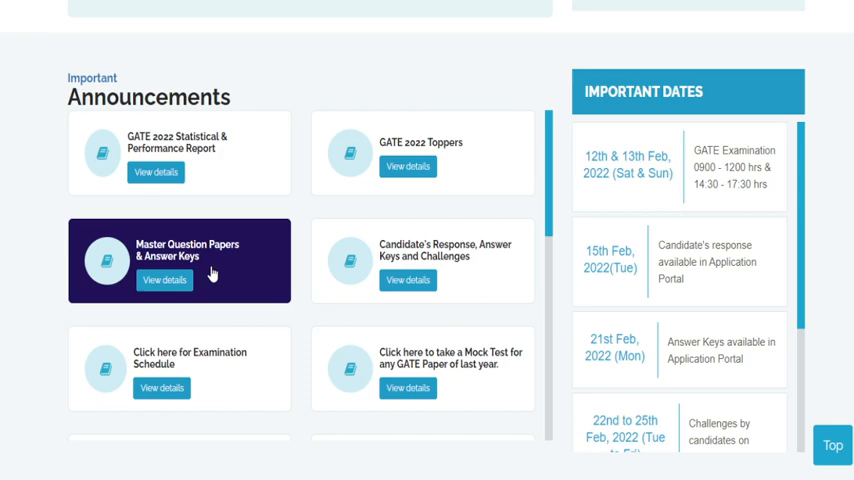
{"action": "mouse_move", "coordinate": [388, 38]}
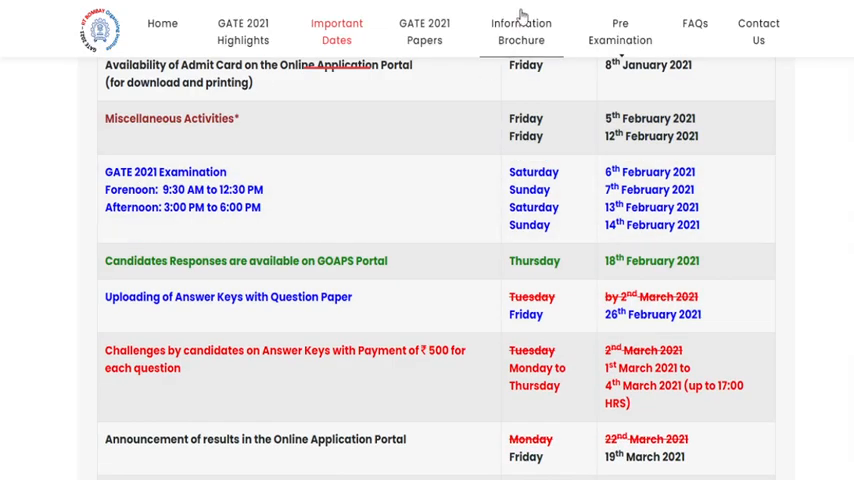
Return to the GATE 2021 home page announcements list showing final answer key notices.
{"action": "left_click", "coordinate": [162, 24]}
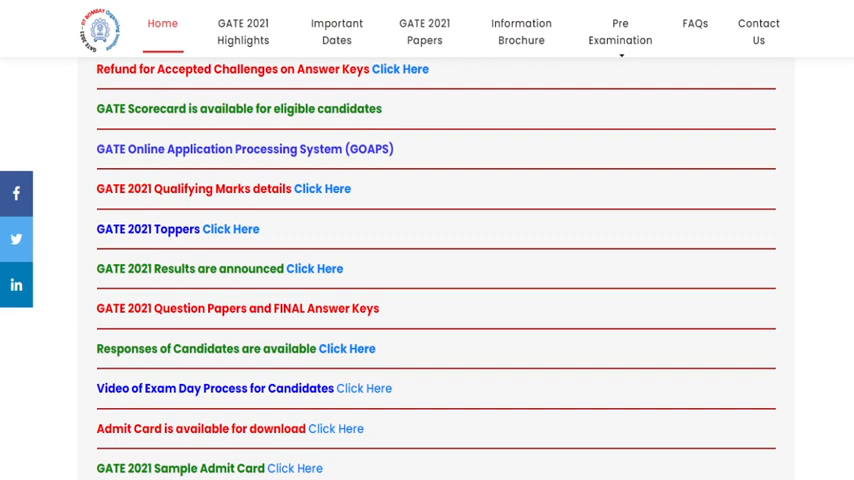
{"action": "left_click", "coordinate": [400, 68]}
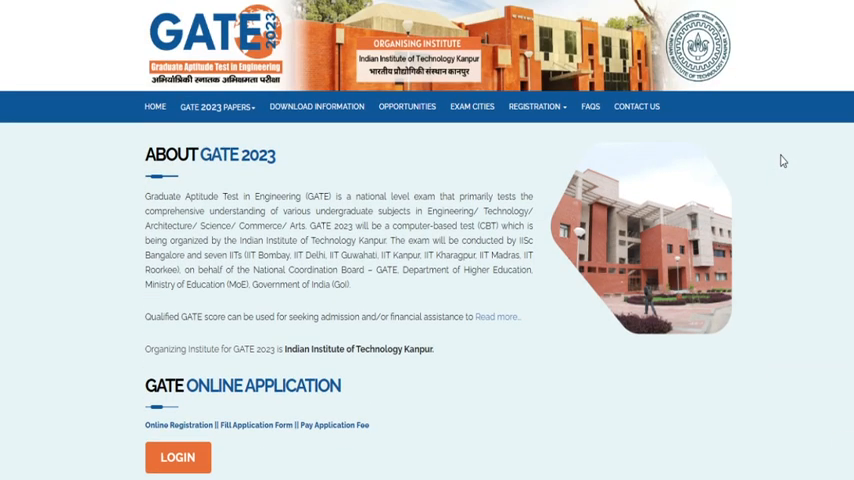
{"action": "scroll", "scroll_direction": "down", "scroll_amount": 3}
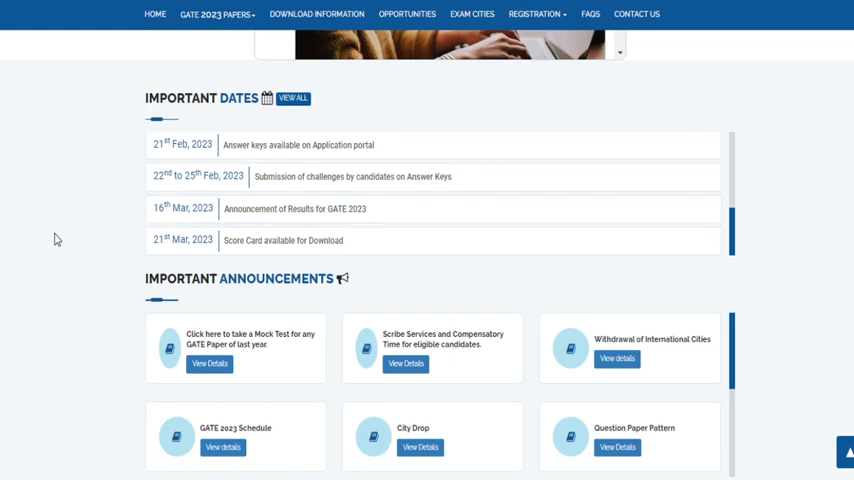
{"action": "scroll", "scroll_direction": "down", "scroll_amount": 3}
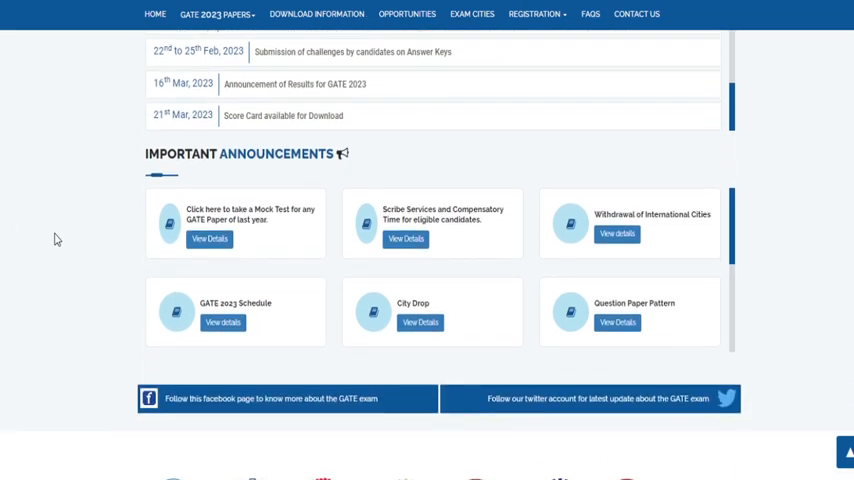
{"action": "scroll", "scroll_direction": "up", "scroll_amount": 3}
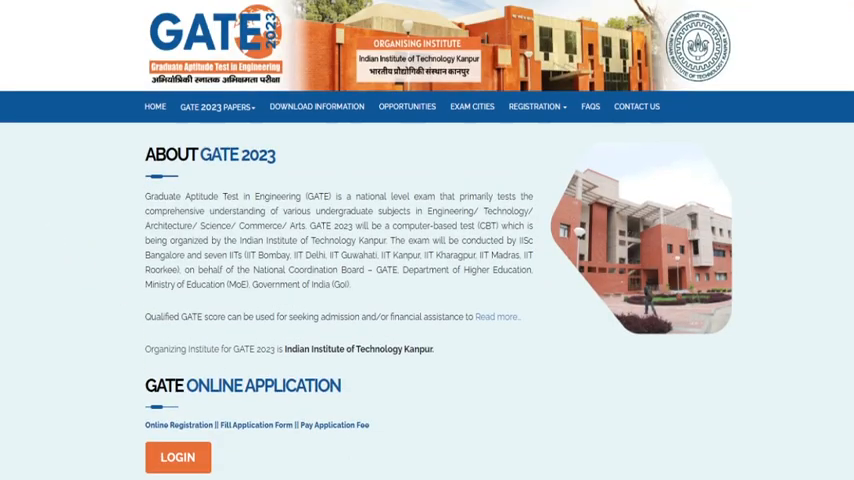
{"action": "mouse_move", "coordinate": [344, 416]}
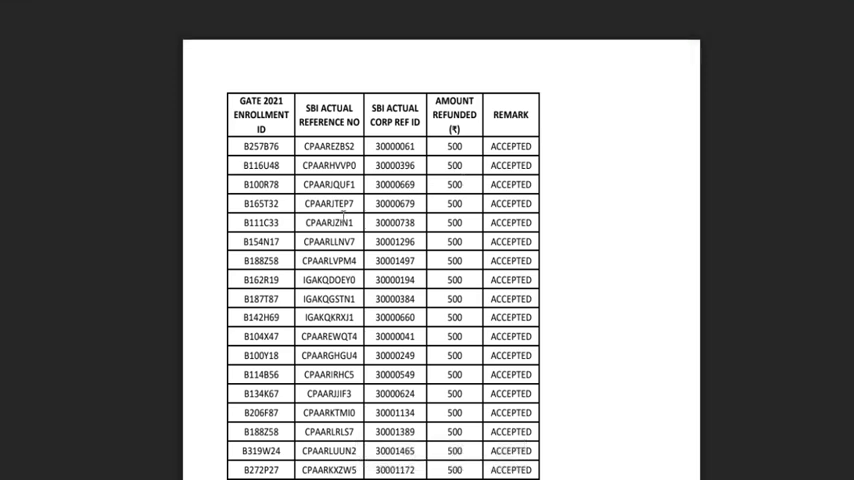
{"action": "scroll", "scroll_direction": "down", "scroll_amount": 3}
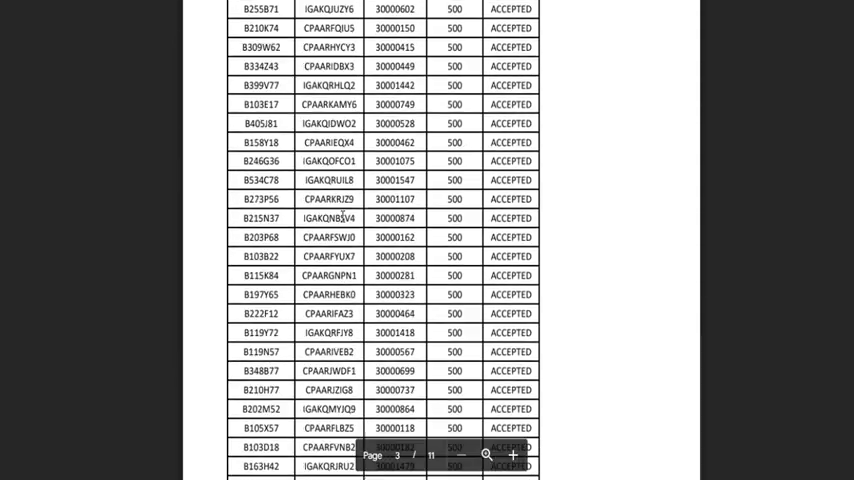